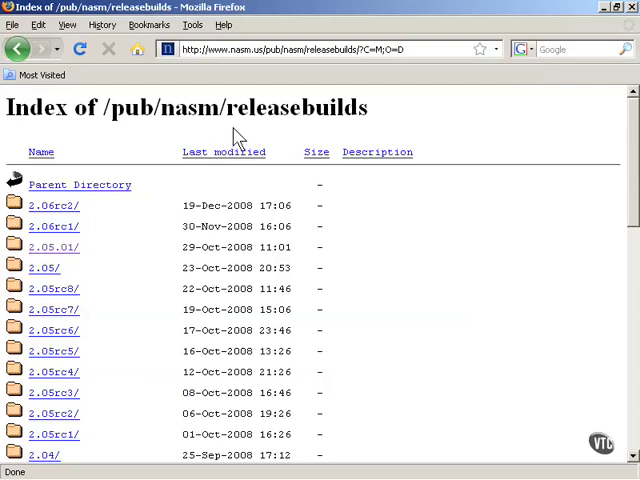
{"action": "mouse_move", "coordinate": [119, 295]}
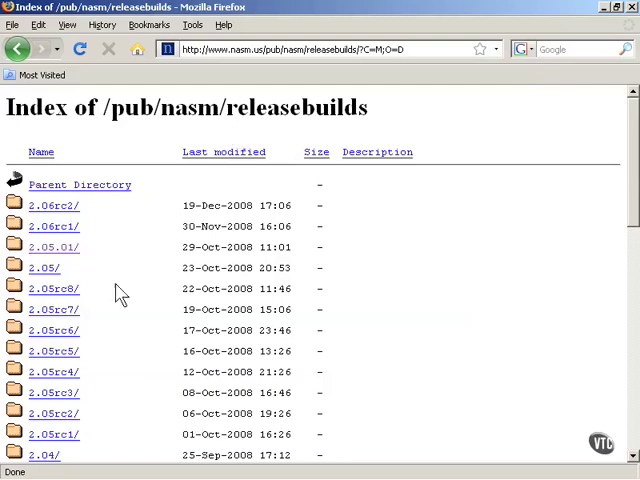
{"action": "mouse_move", "coordinate": [80, 249]}
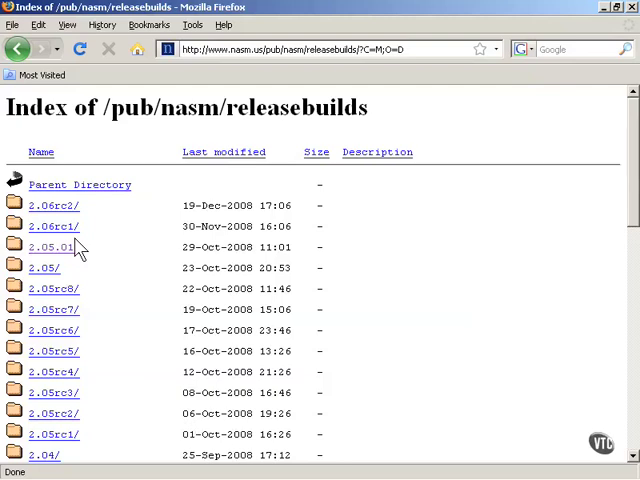
{"action": "mouse_move", "coordinate": [70, 290]}
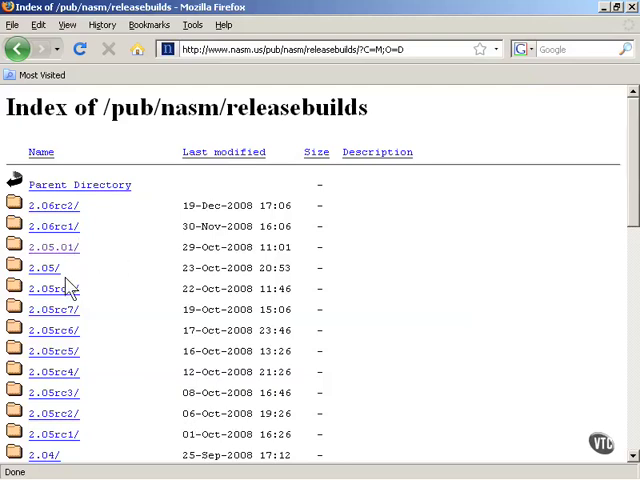
{"action": "mouse_move", "coordinate": [51, 247]}
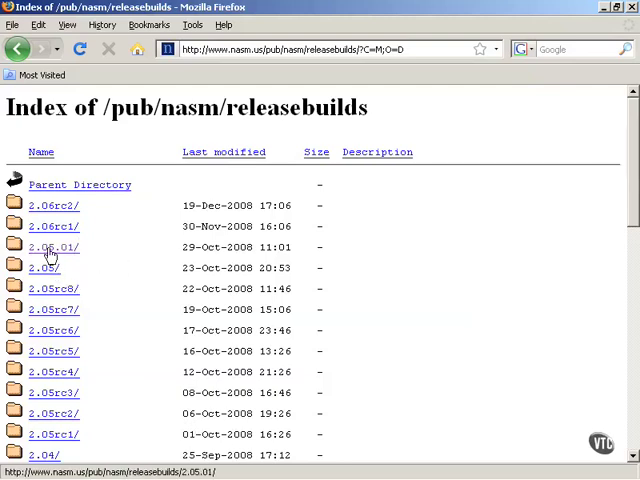
Follow the 2.05.01/ link in the date-sorted NASM release builds listing
{"action": "left_click", "coordinate": [50, 247]}
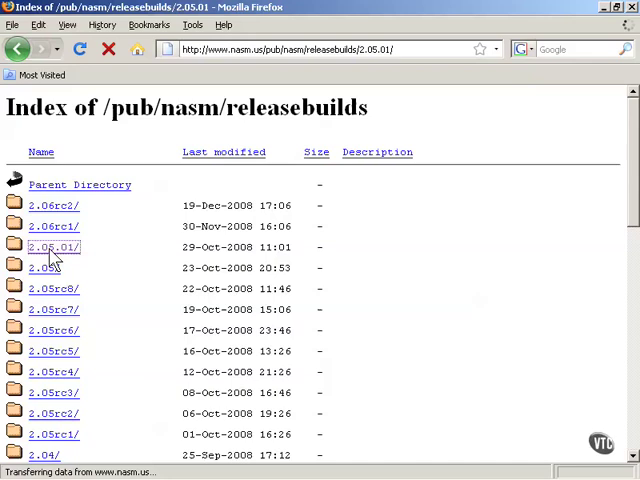
Bring up the NASM 2.05.01 folder listing its rpm, source, zip and tarball files
{"action": "left_click", "coordinate": [50, 246]}
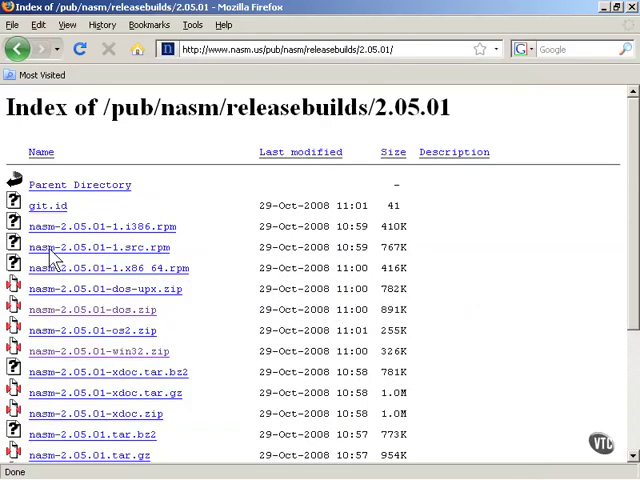
{"action": "mouse_move", "coordinate": [50, 253]}
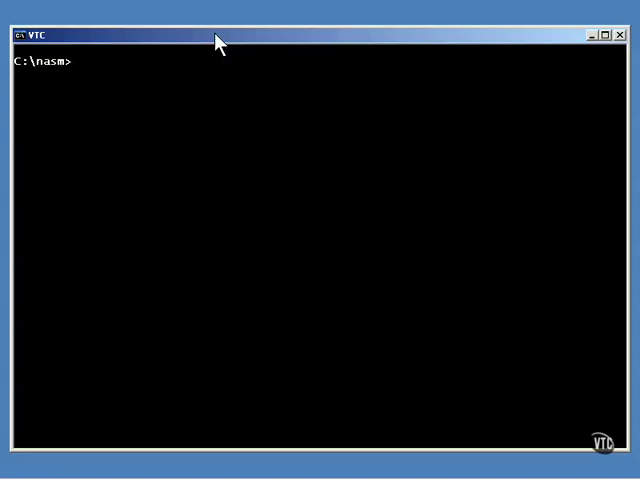
List C:\nasm with DIR, then run nasm and nasm -h for its help
{"action": "type", "text": "DIR"}
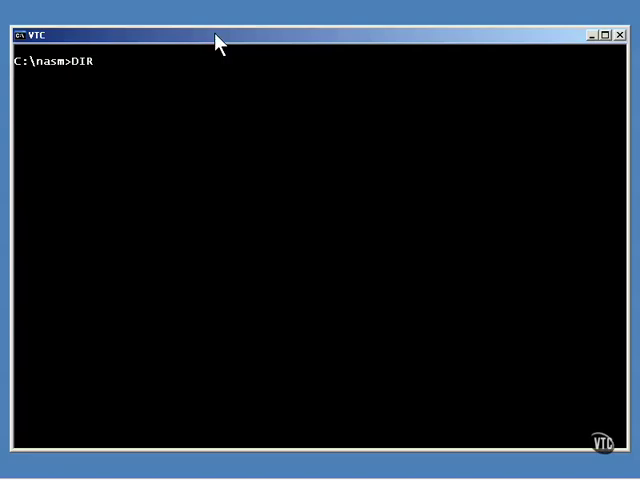
{"action": "key", "text": "Return"}
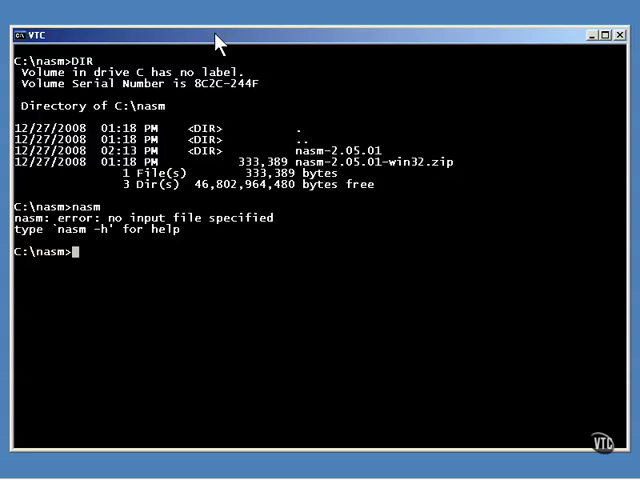
{"action": "type", "text": "nasm"}
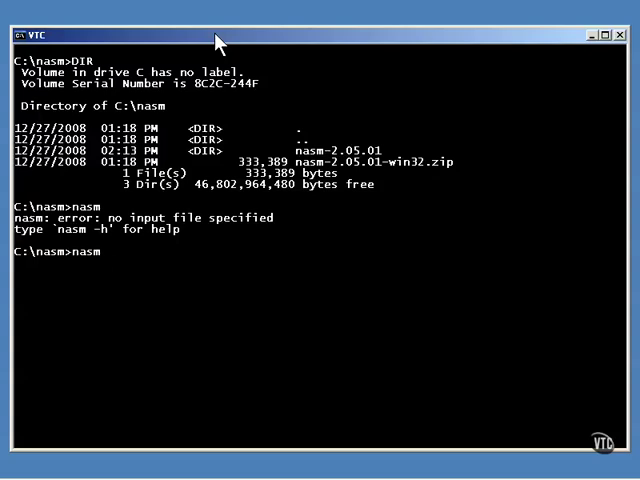
{"action": "type", "text": "-h"}
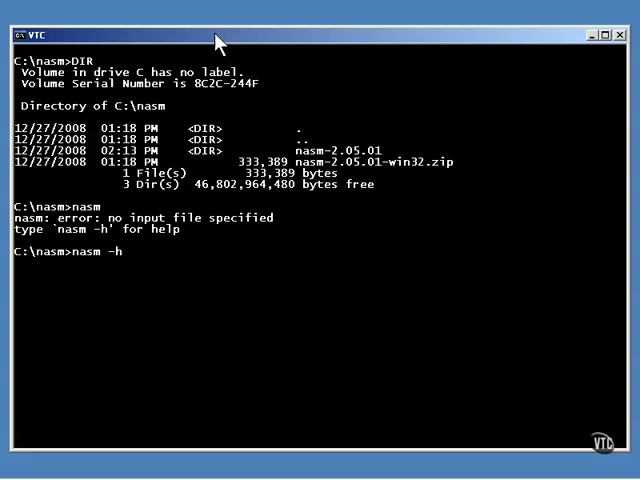
{"action": "key", "text": "Return"}
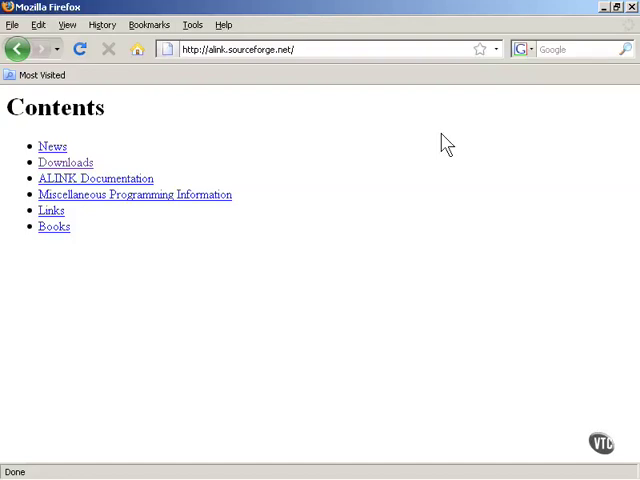
{"action": "mouse_move", "coordinate": [442, 120]}
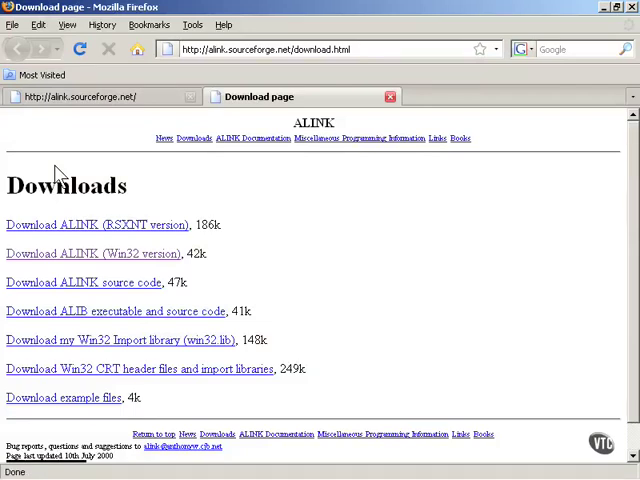
{"action": "mouse_move", "coordinate": [118, 275]}
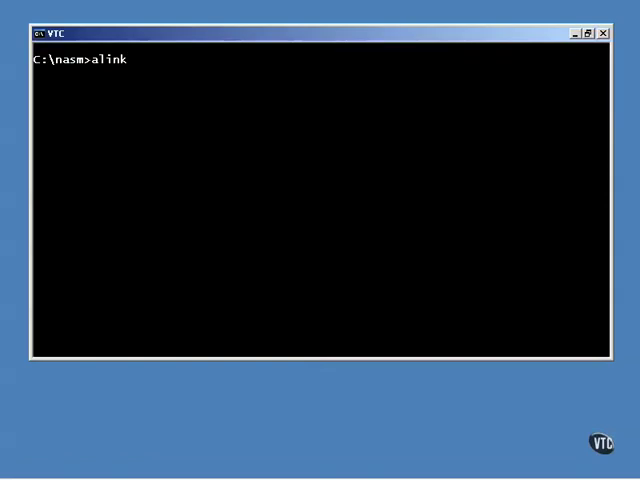
Run alink and page through its options, including PE file options, to the prompt
{"action": "key", "text": "Return"}
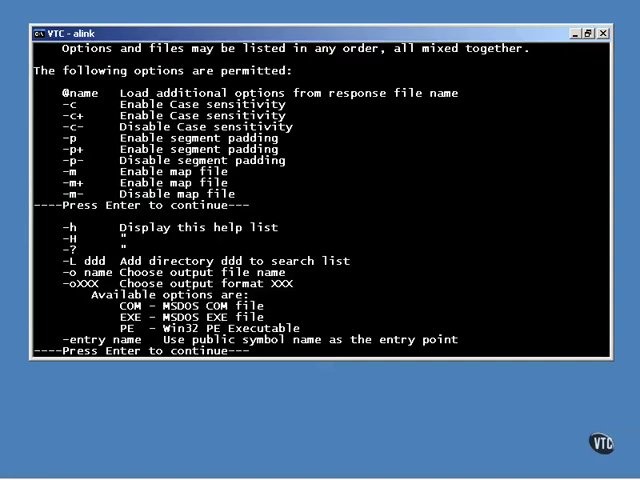
{"action": "key", "text": "Return"}
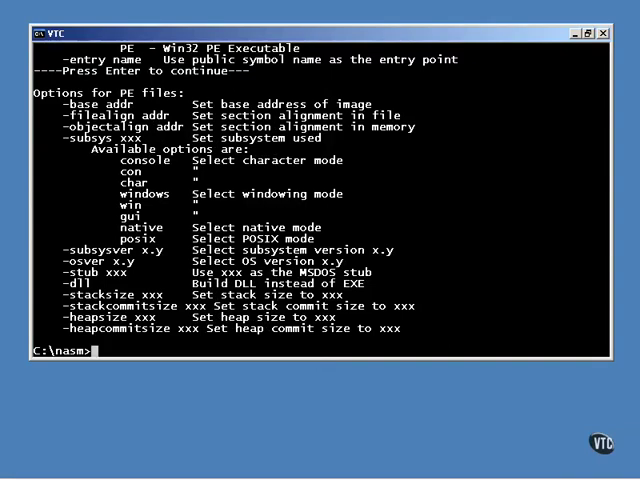
{"action": "type", "text": "debug"}
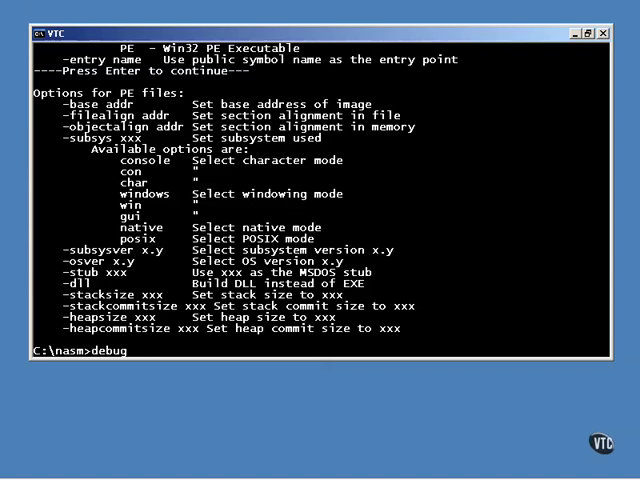
Launch debug, dump registers with r, and quit with q
{"action": "key", "text": "Return"}
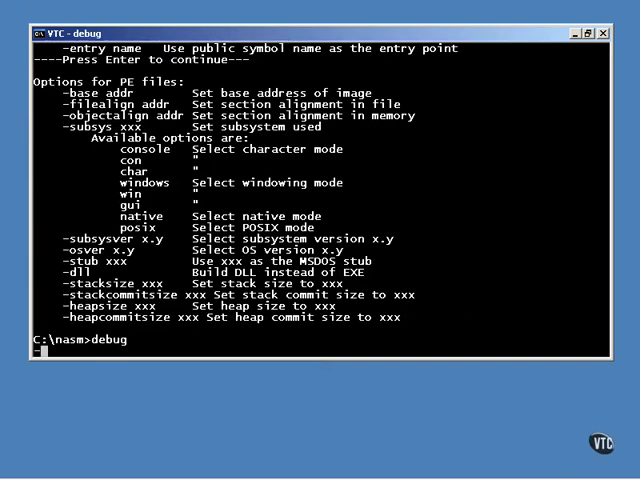
{"action": "type", "text": "r"}
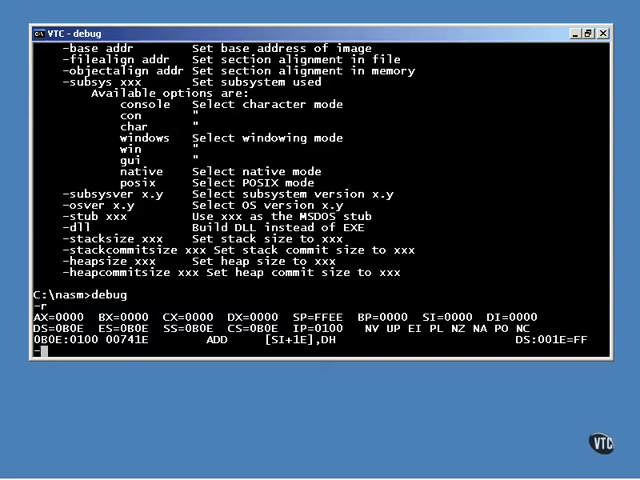
{"action": "type", "text": "q"}
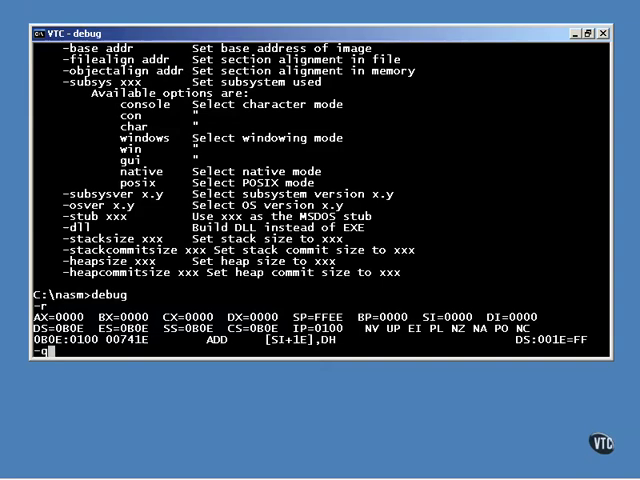
{"action": "type", "text": "q"}
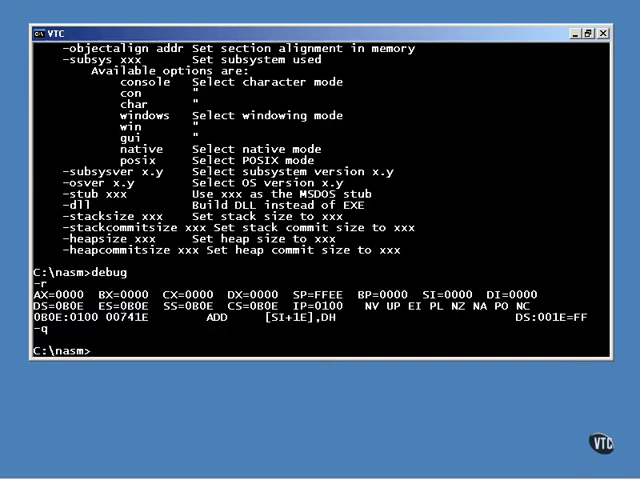